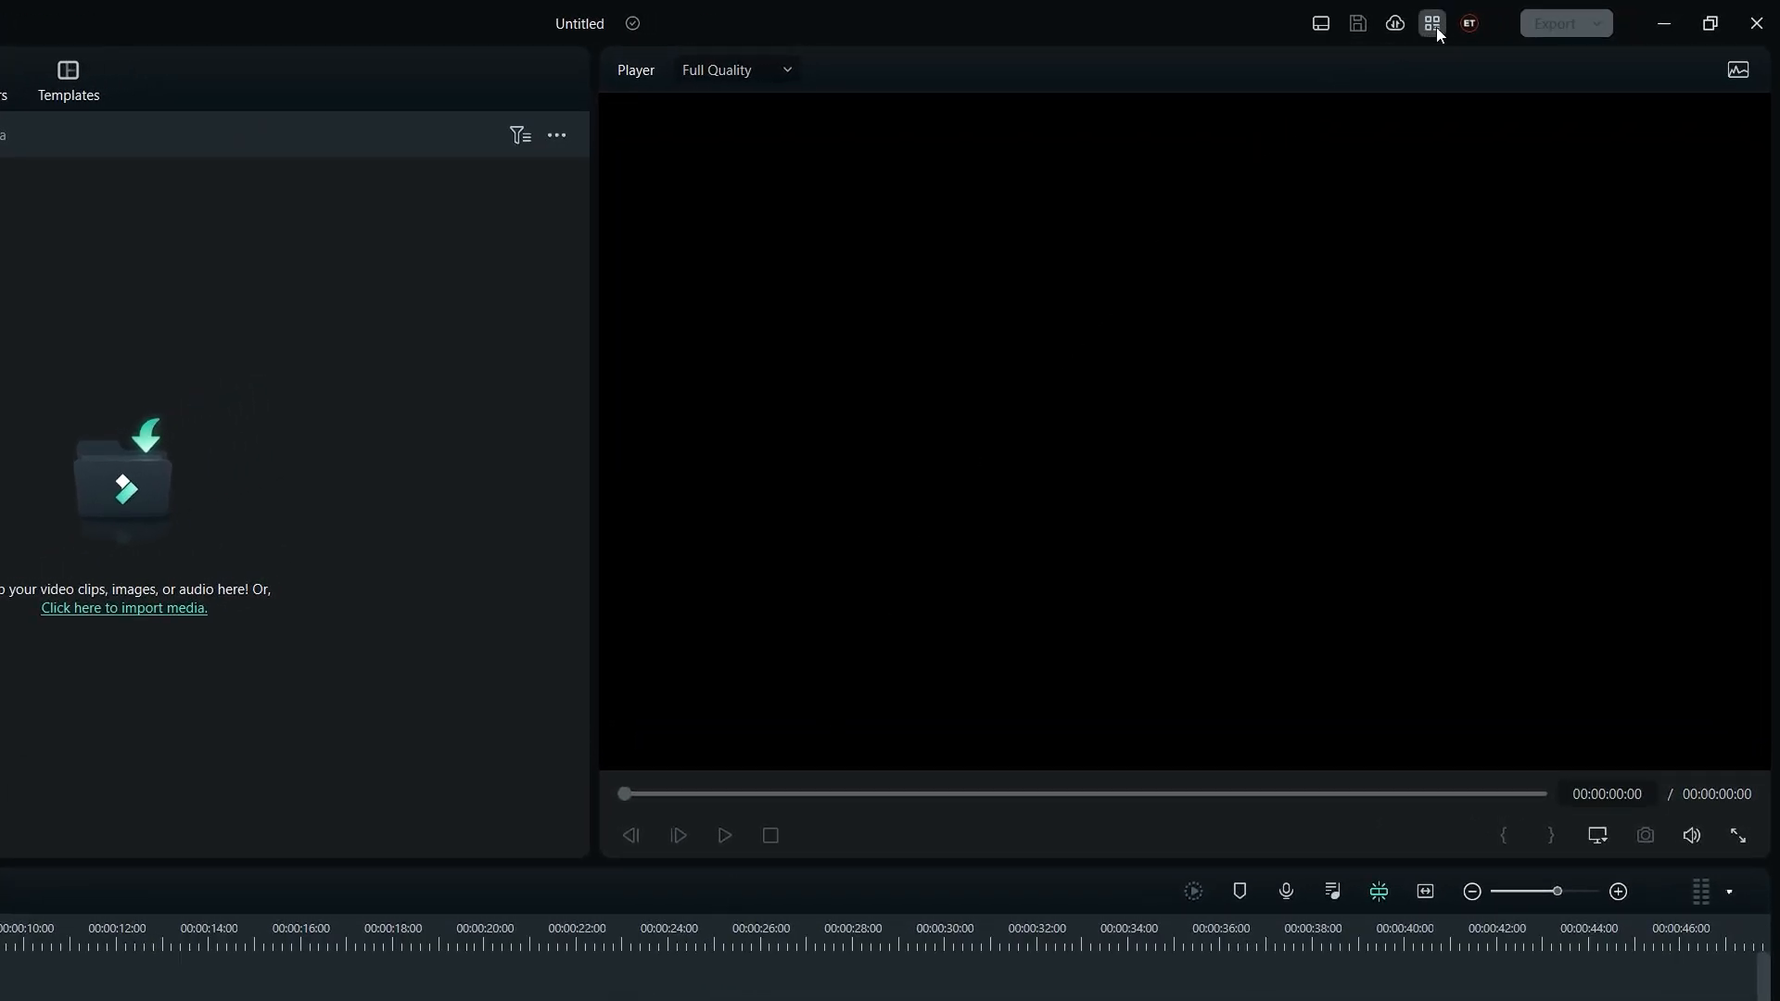
# Open the Keyboard Shortcuts panel from the title-bar grid menu
pyautogui.click(1431, 23)
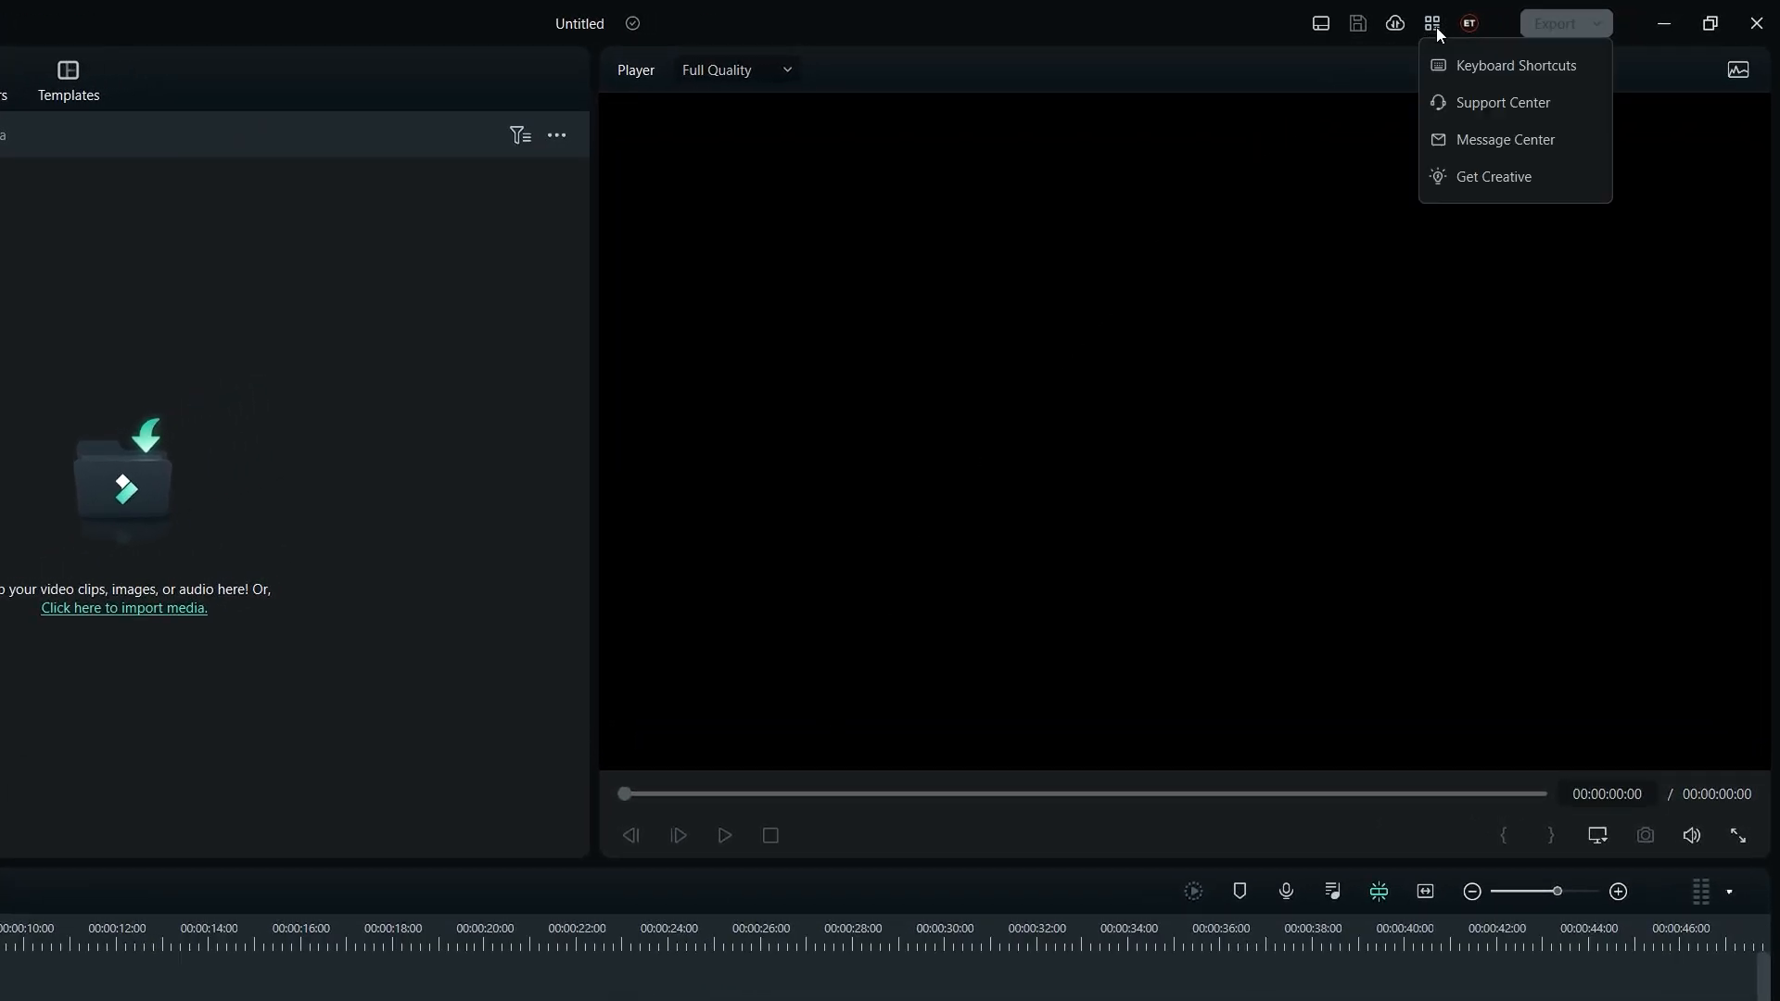
pyautogui.click(1517, 65)
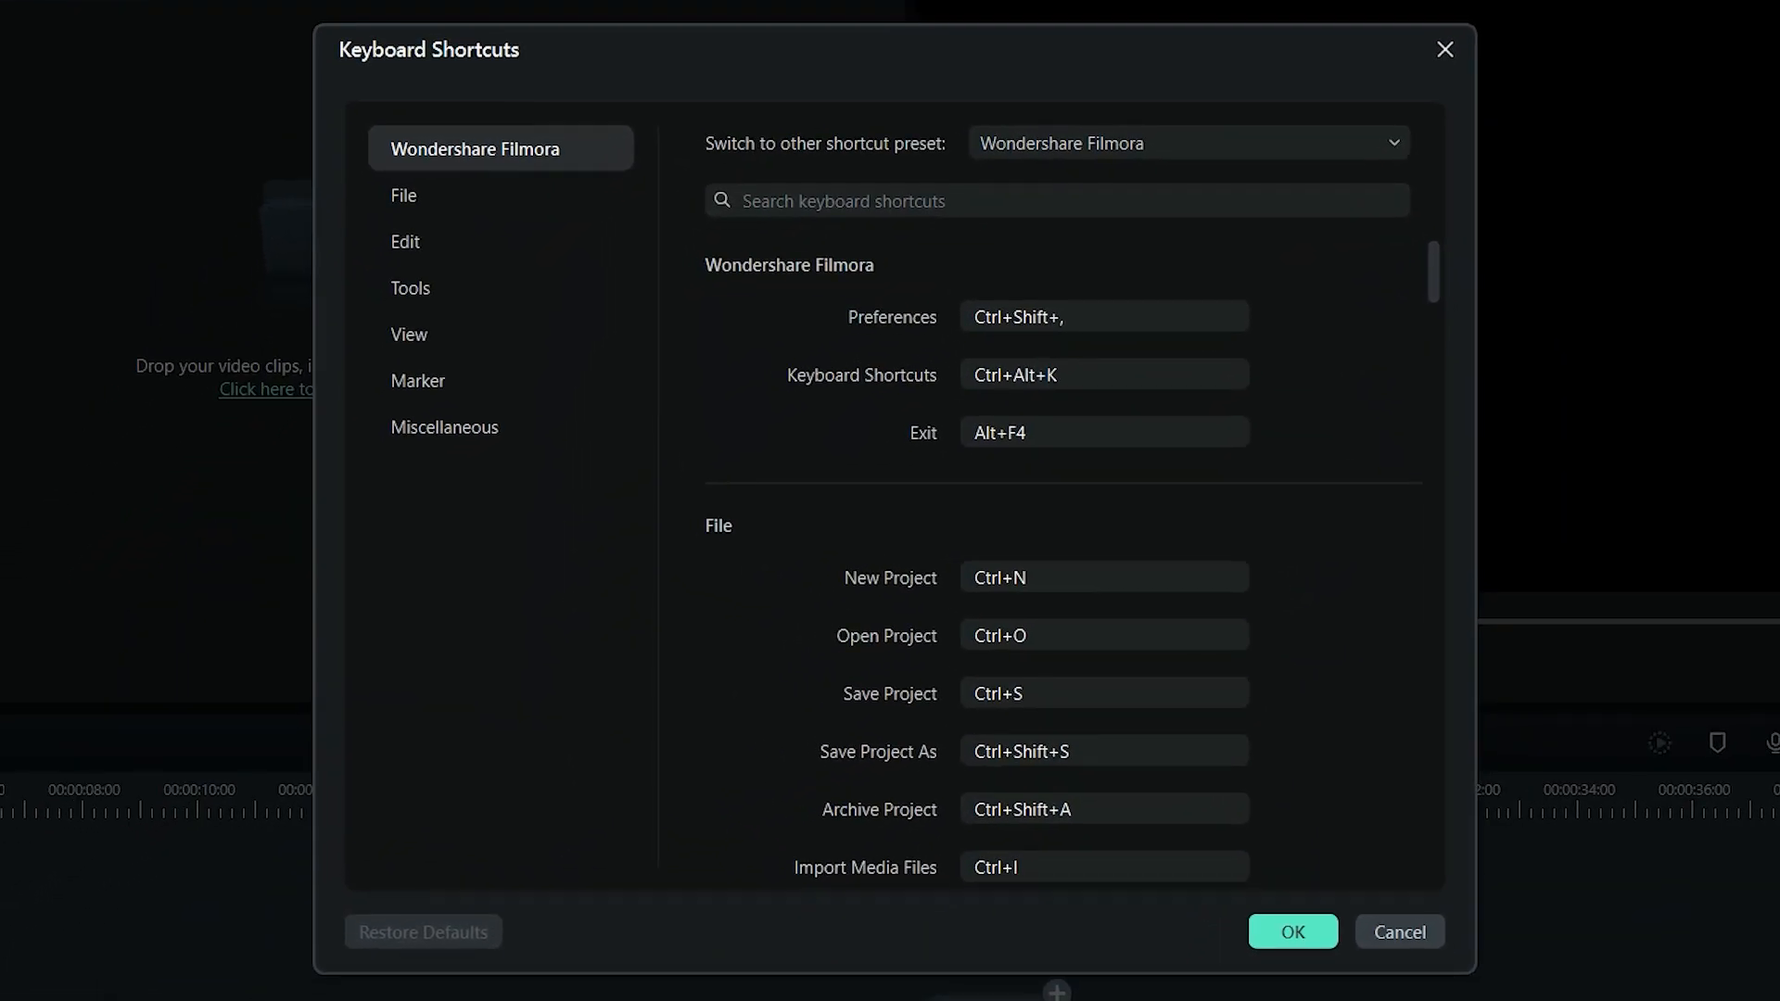
pyautogui.click(405, 241)
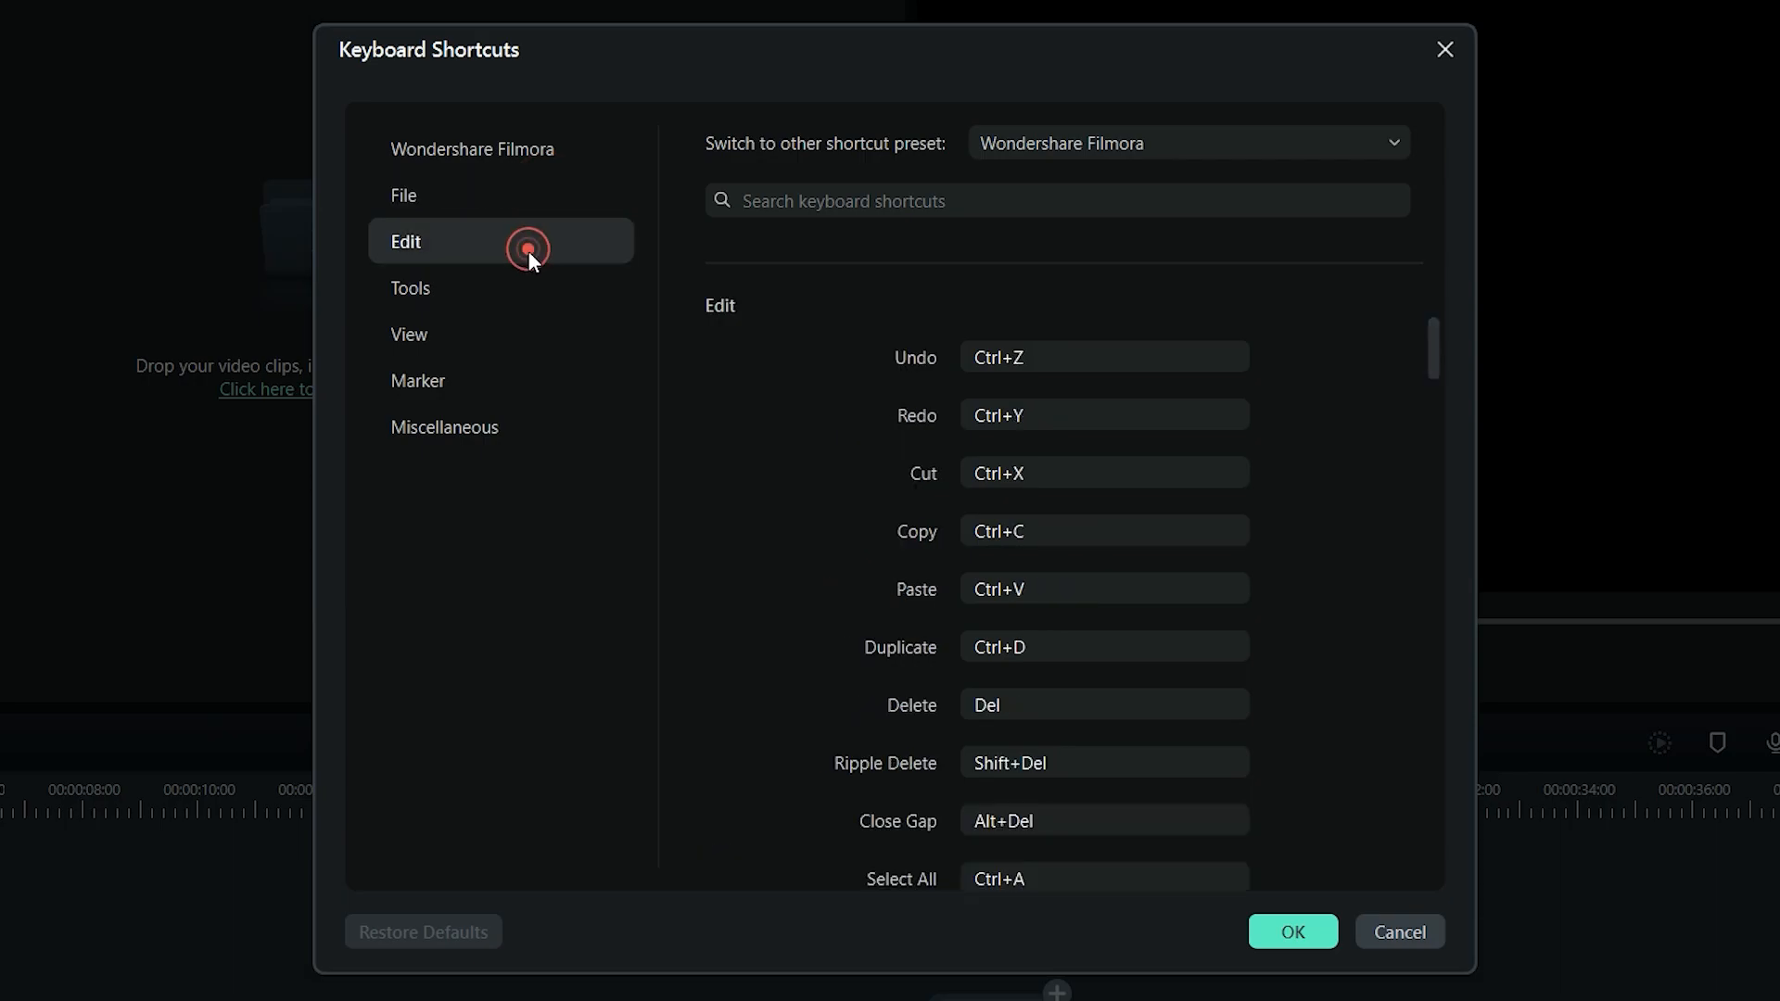
pyautogui.click(411, 287)
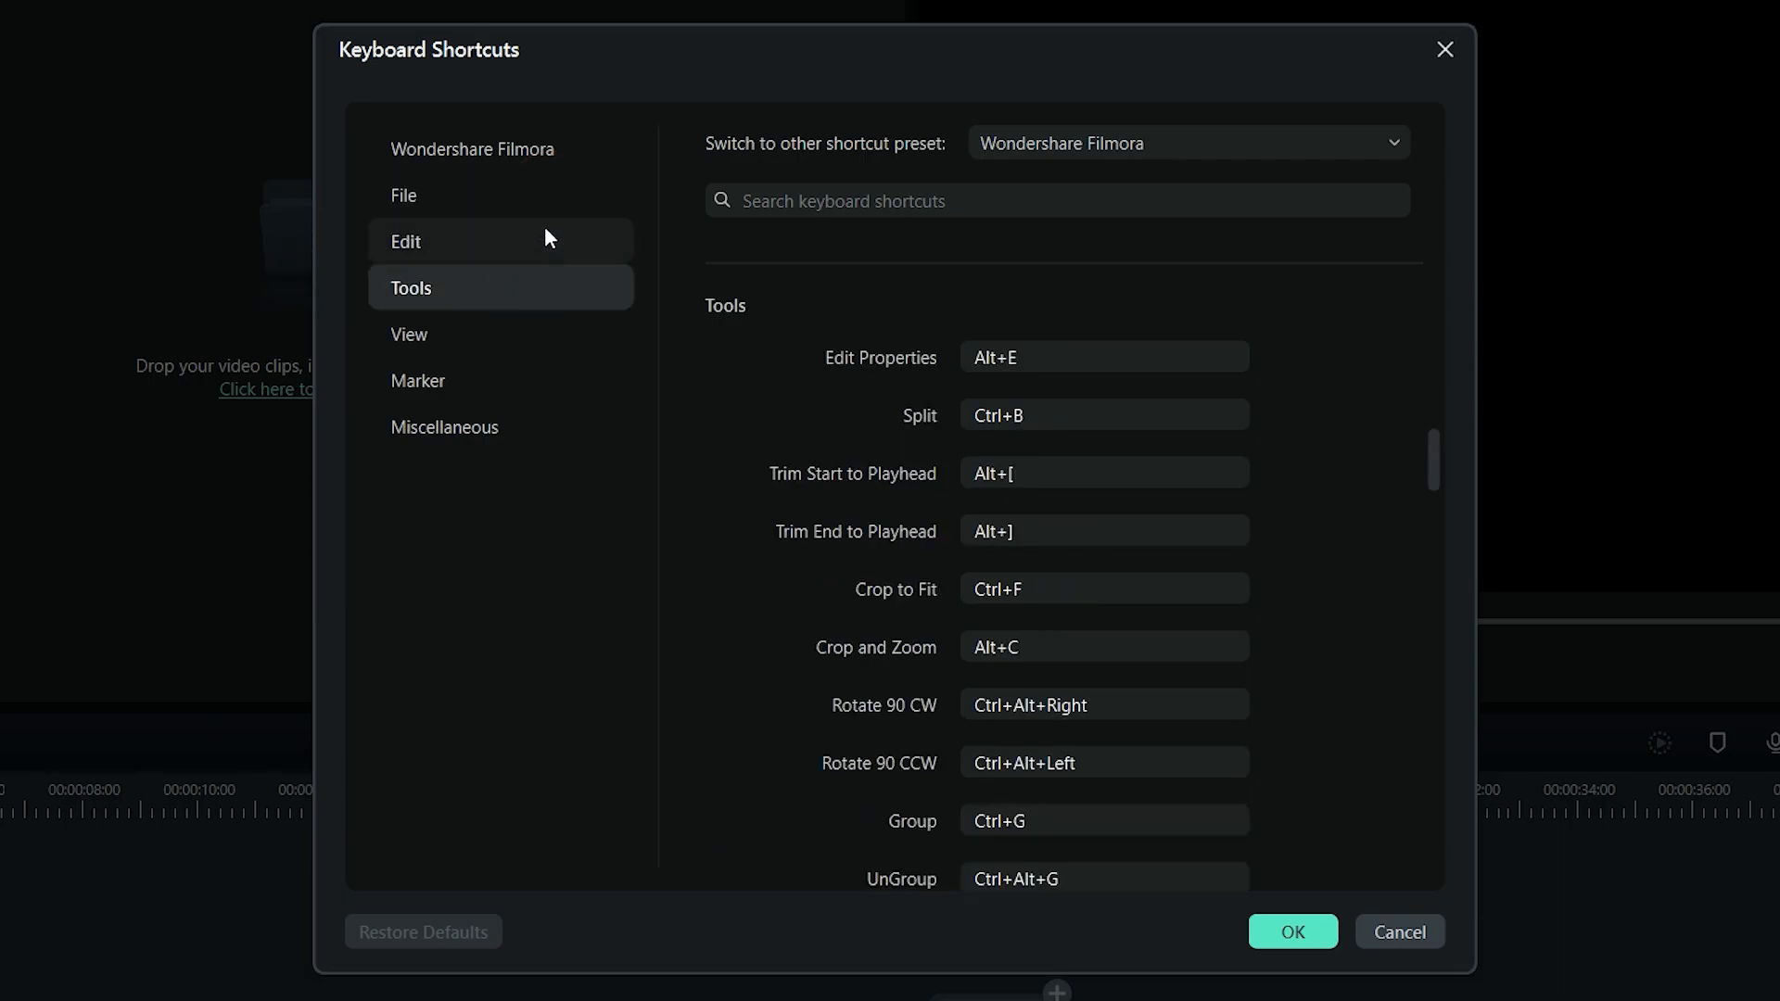
pyautogui.click(475, 149)
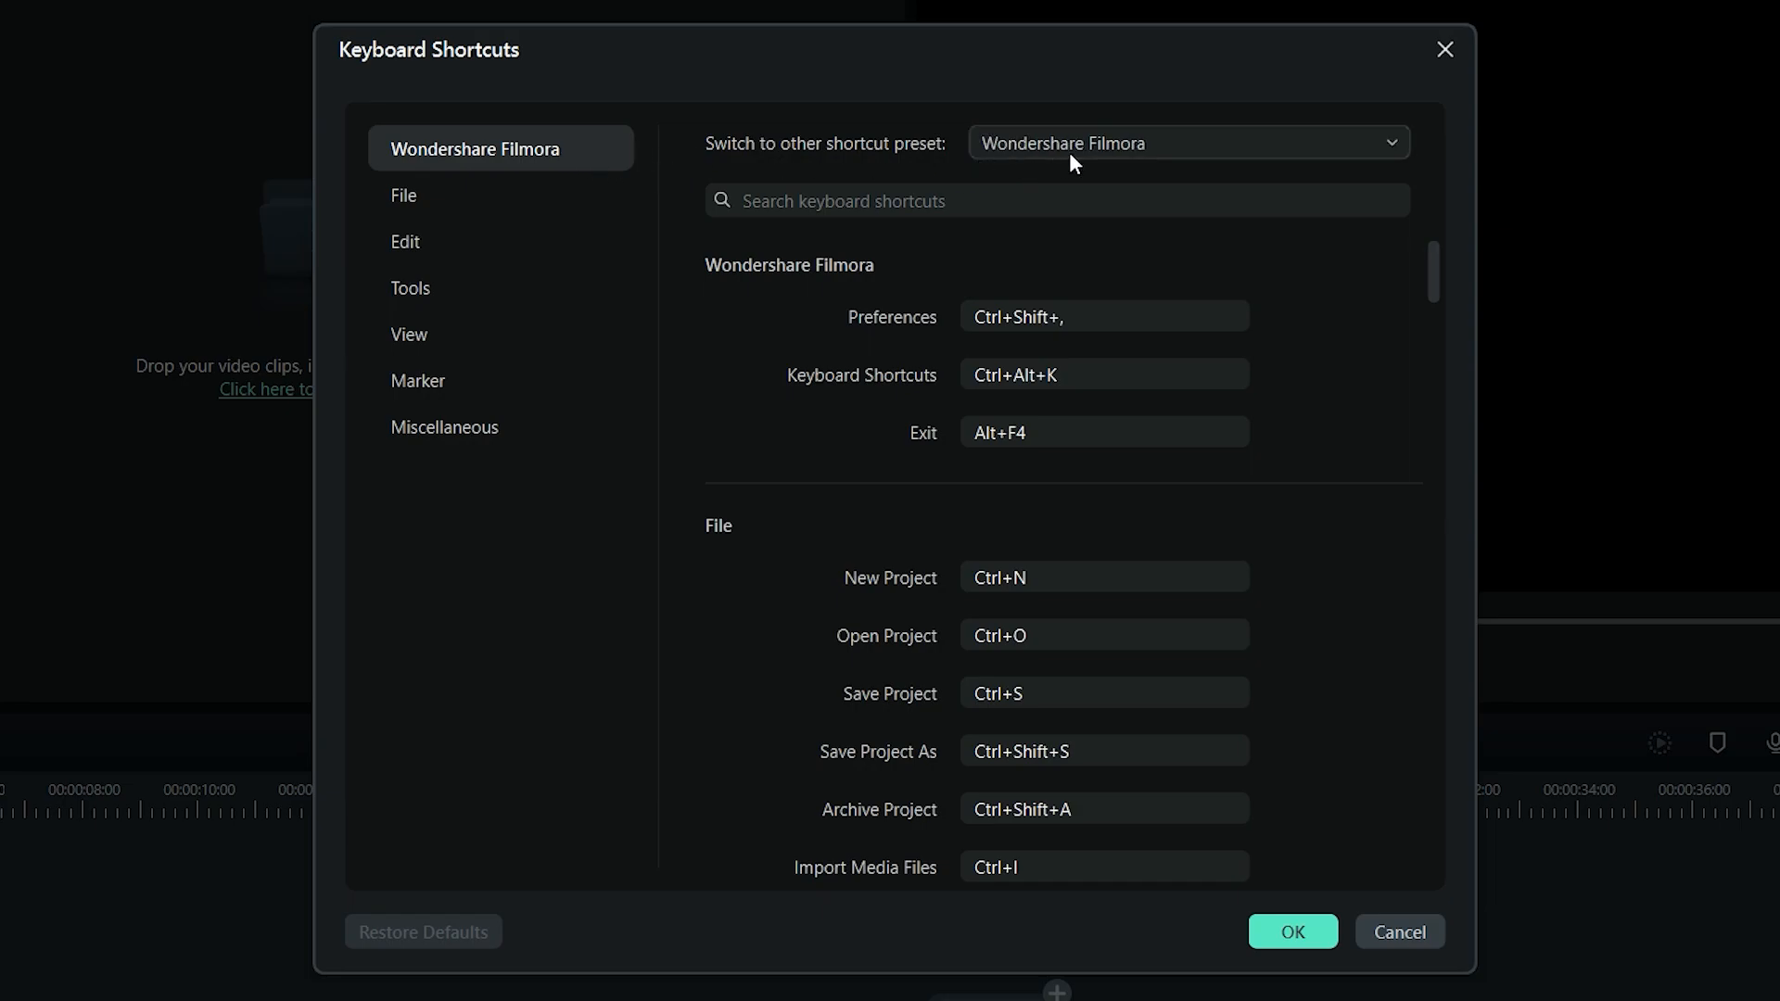
# Preview the Premiere Pro and Final Cut Pro presets, then reselect Wondershare Filmora and confirm
pyautogui.click(1189, 142)
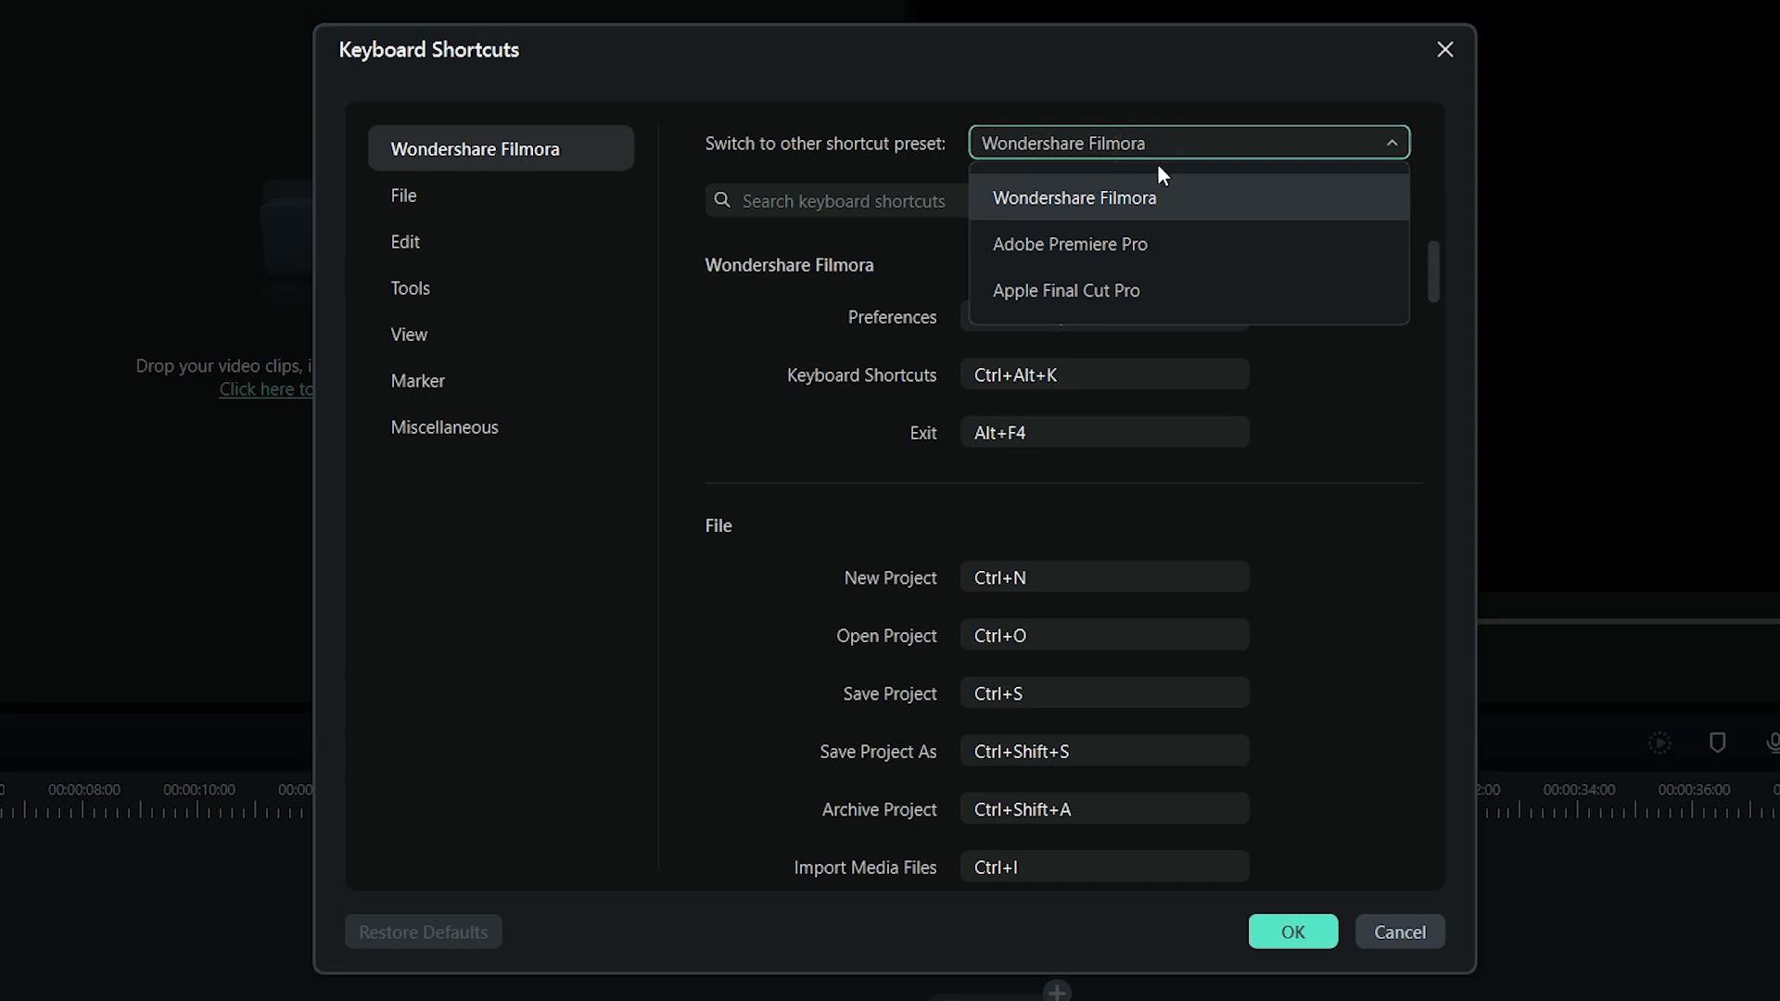
pyautogui.click(1068, 244)
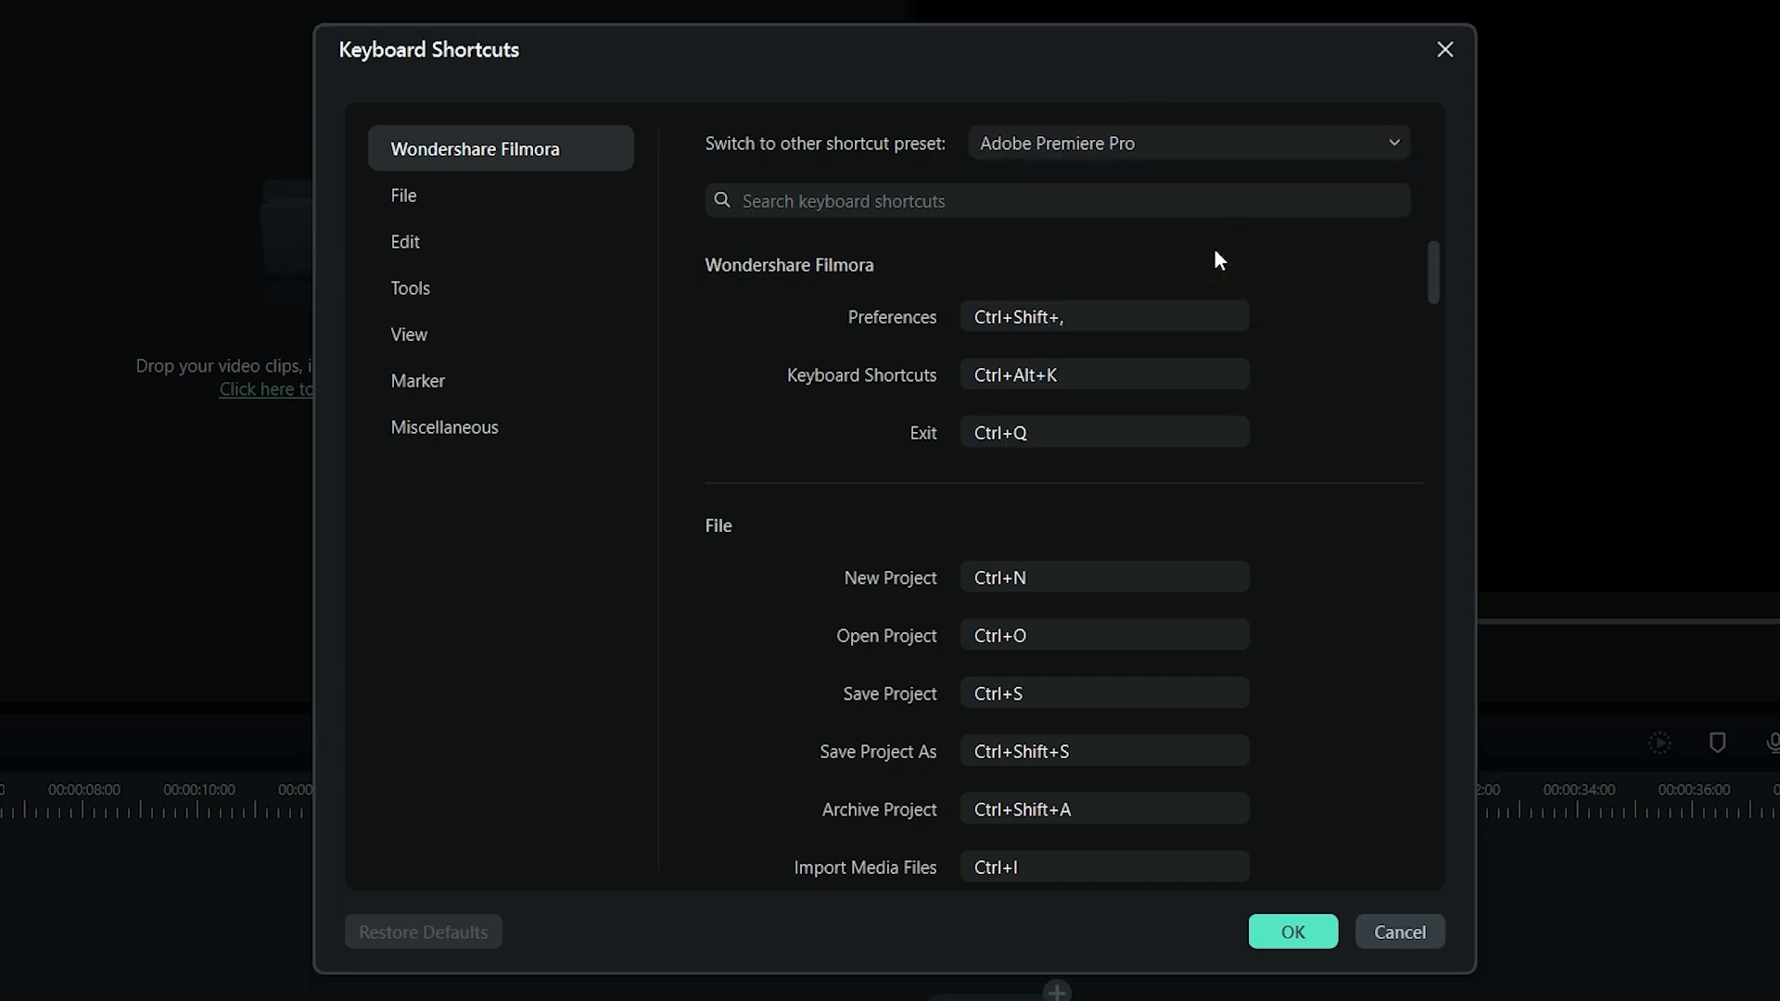
pyautogui.click(1188, 143)
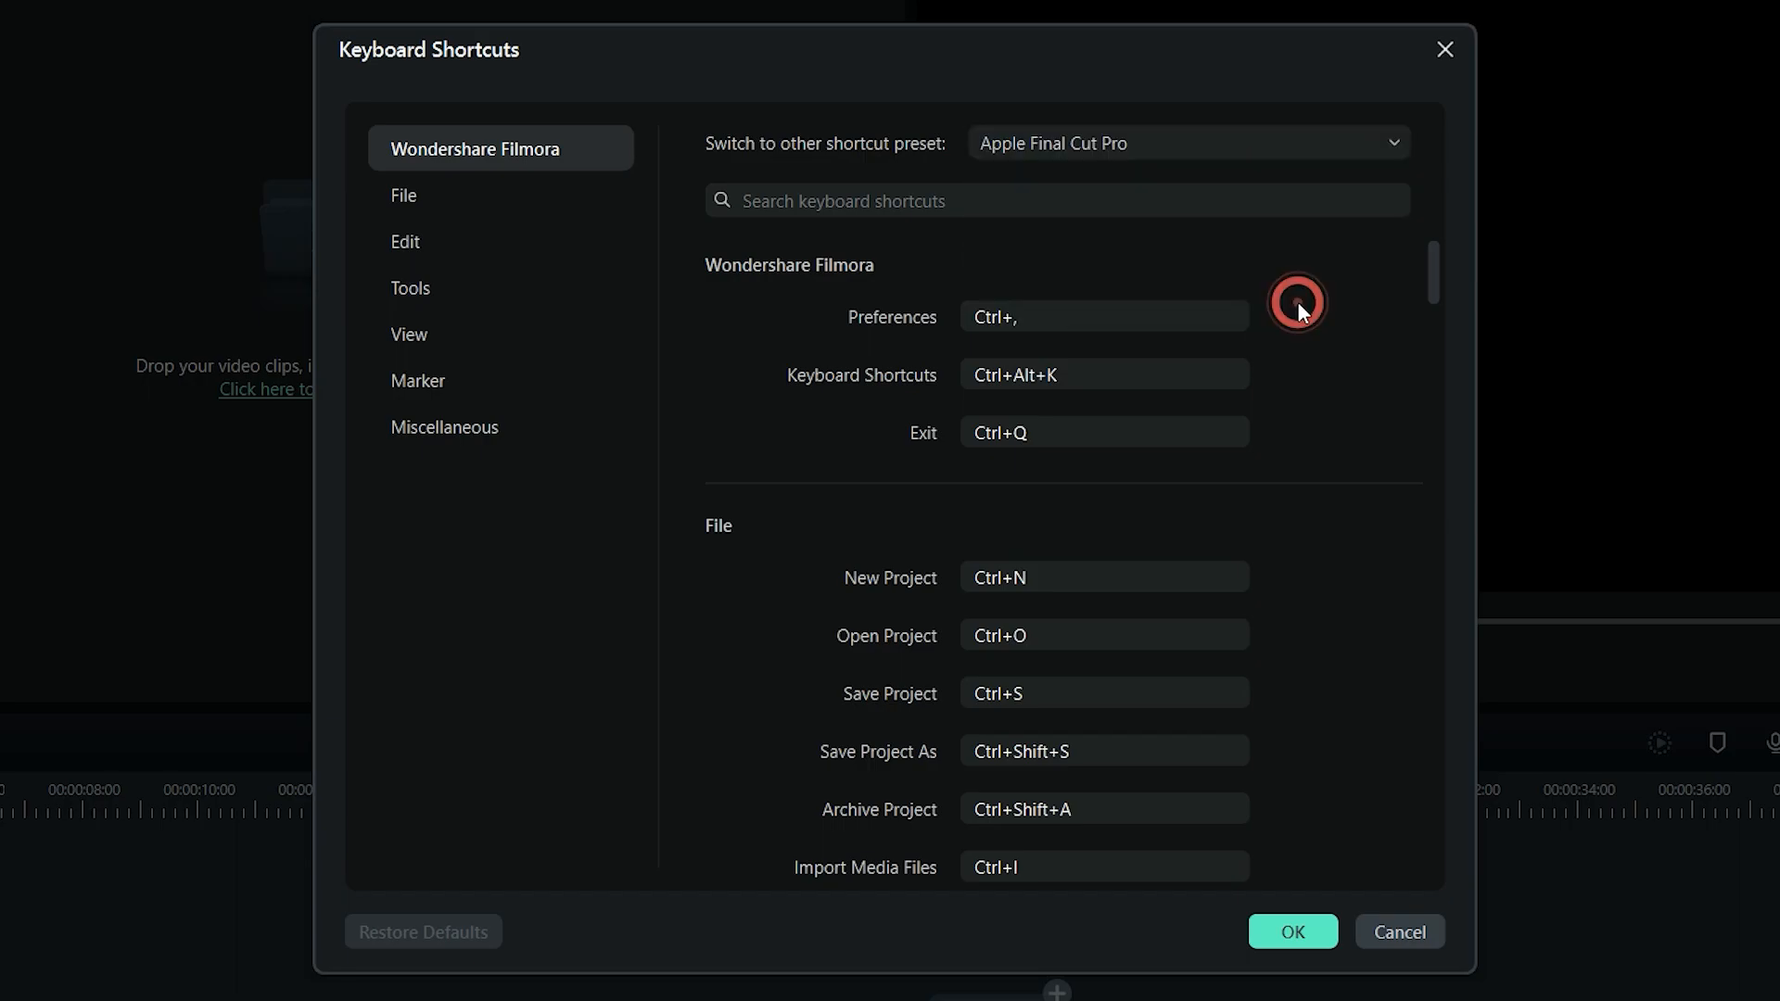
pyautogui.click(1188, 143)
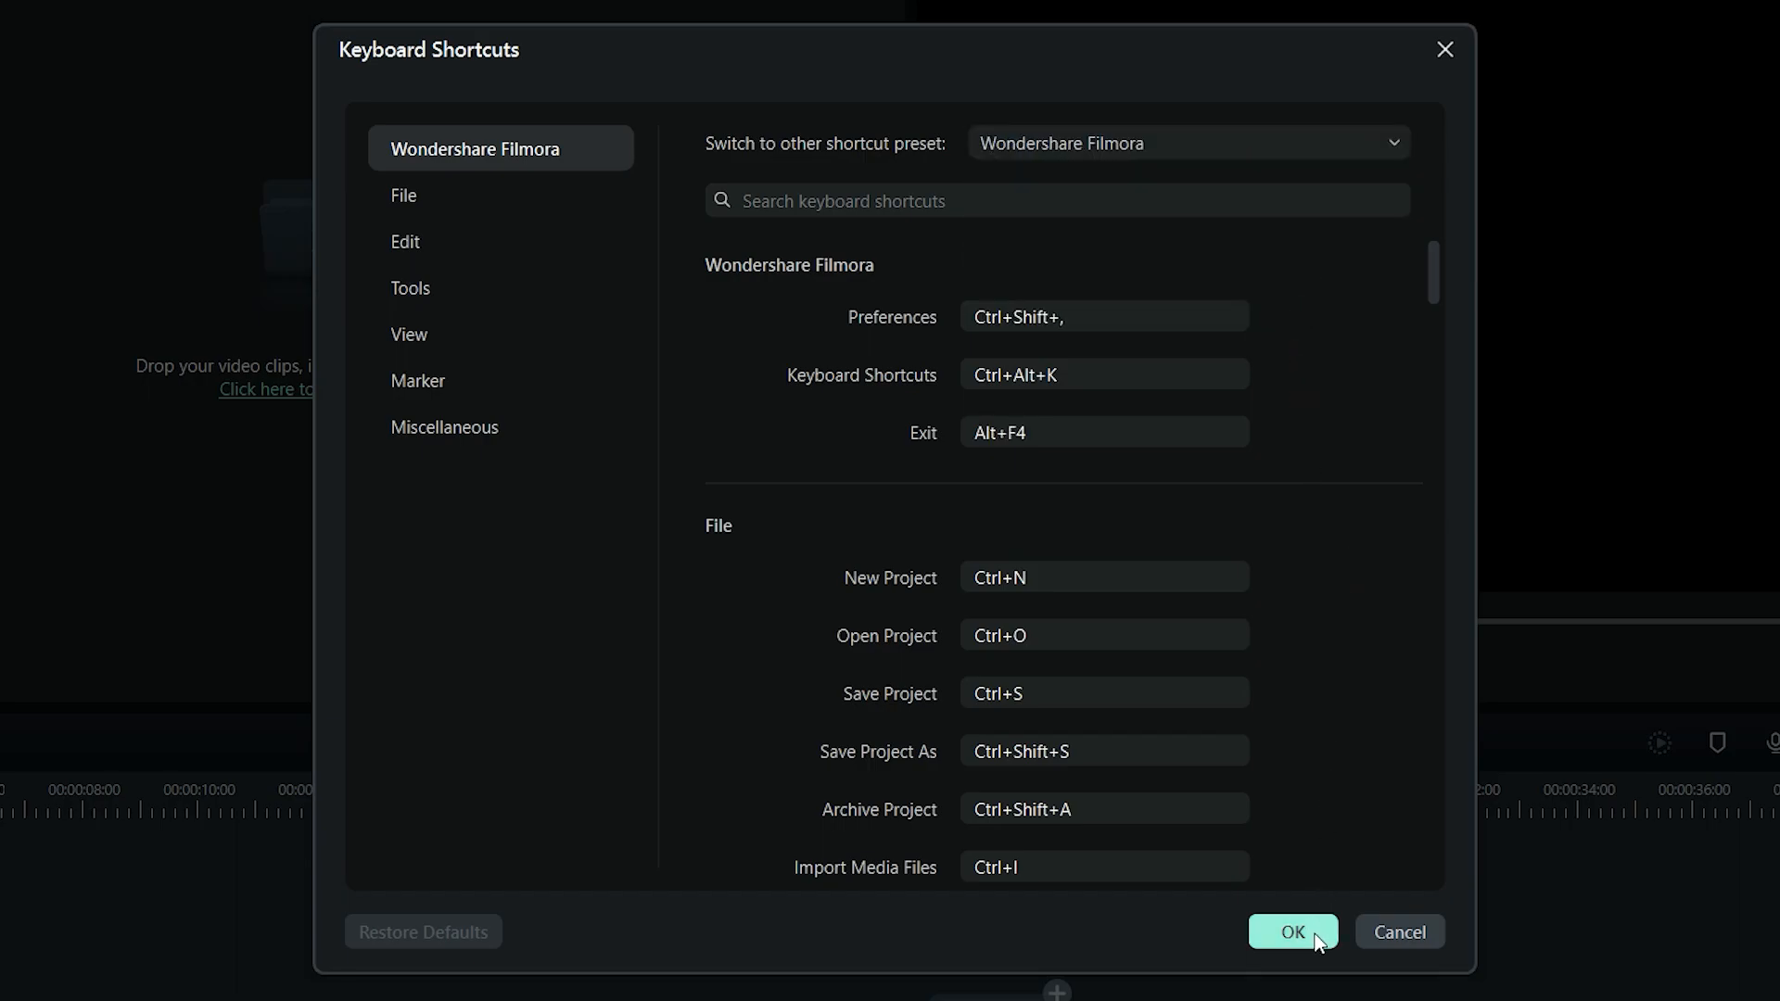
pyautogui.click(1291, 931)
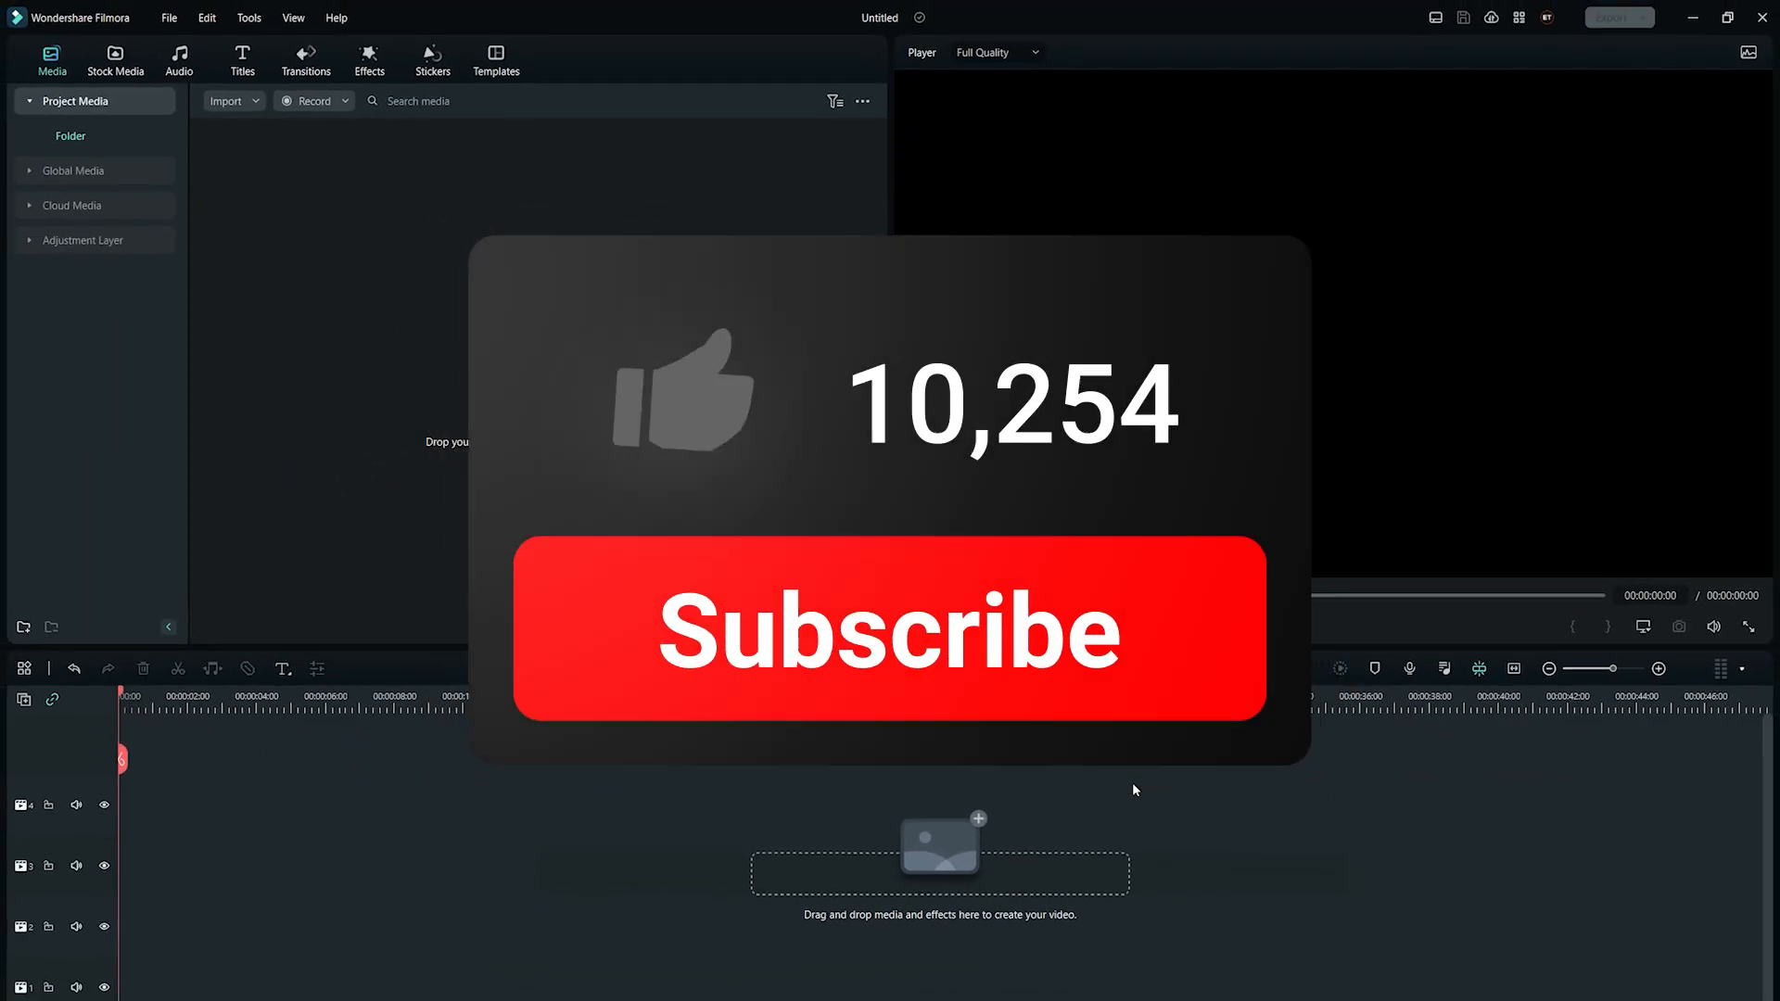
pyautogui.click(888, 631)
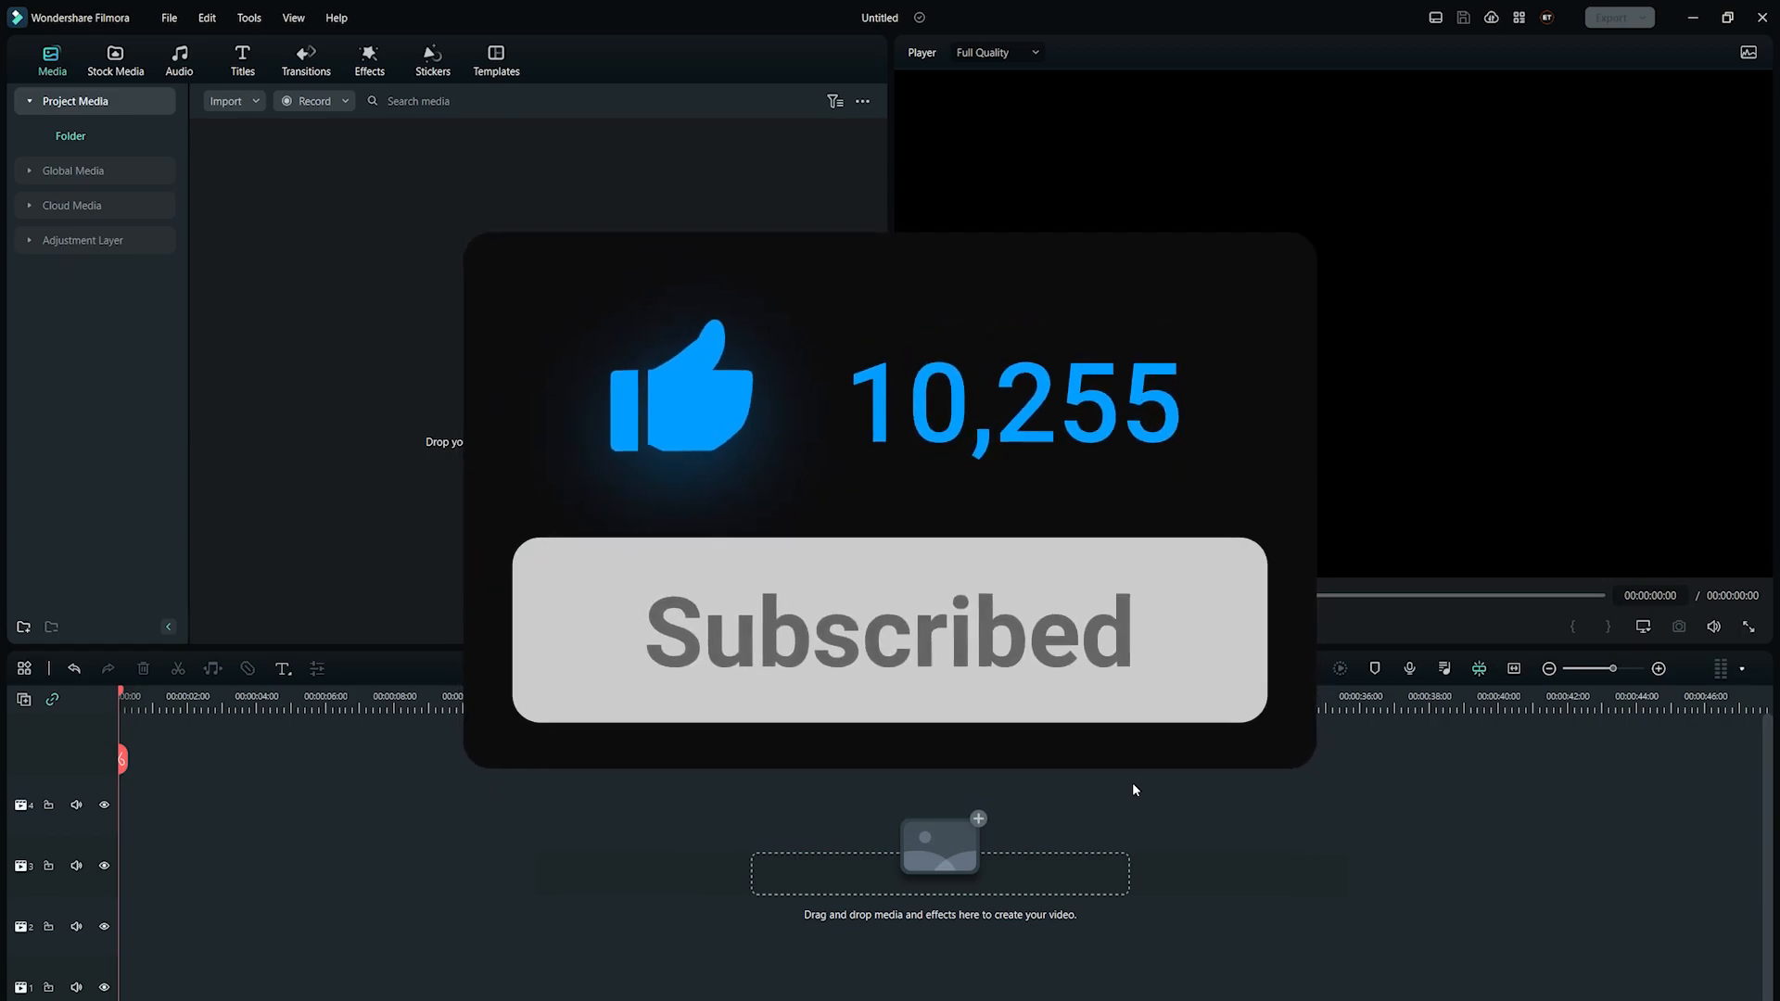